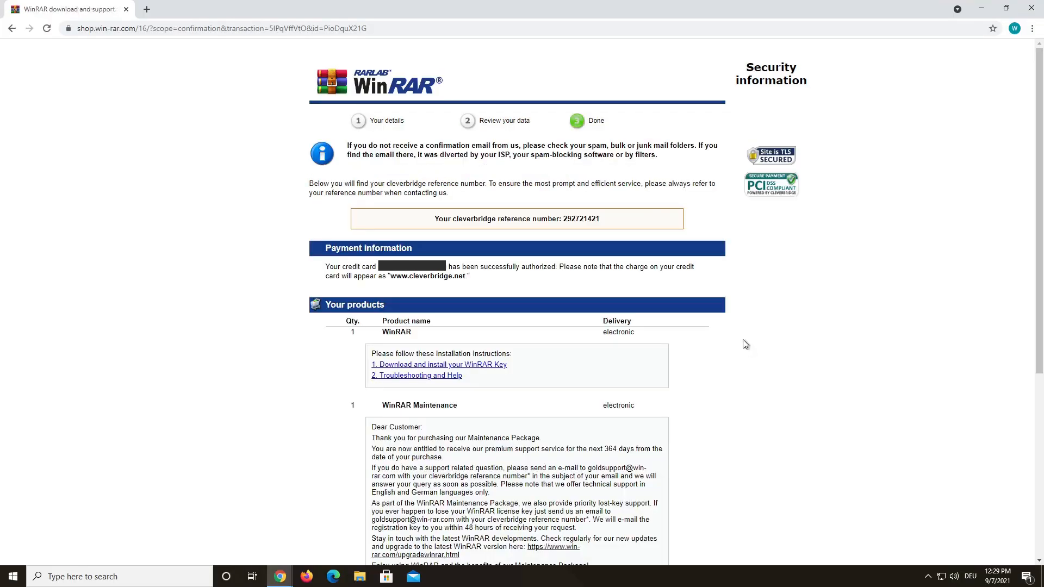
{"action": "mouse_move", "coordinate": [753, 345]}
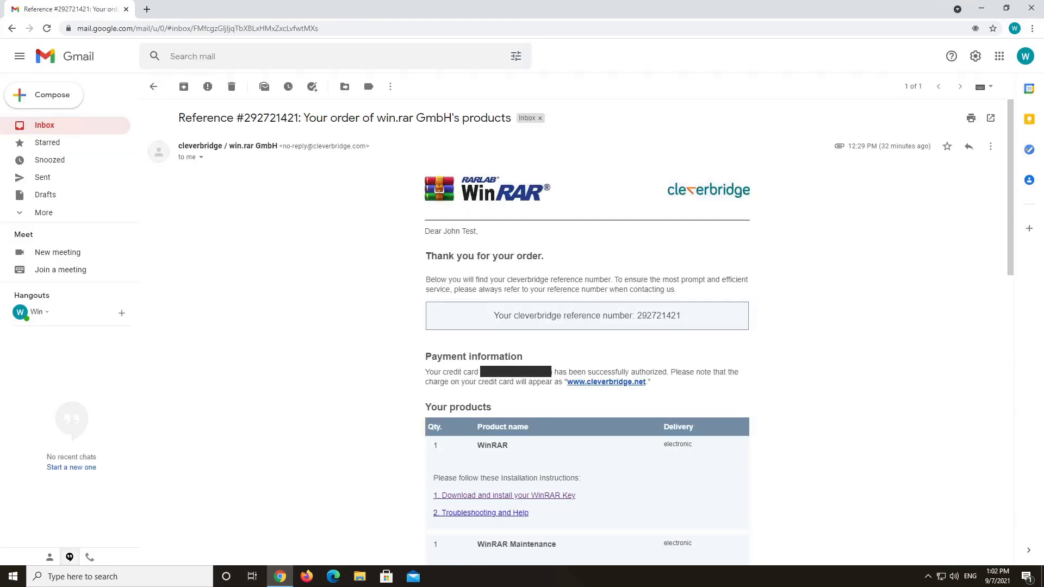
Follow the 'Download and install your WinRAR Key' link in the order confirmation email
{"action": "scroll", "scroll_direction": "down", "scroll_amount": 3}
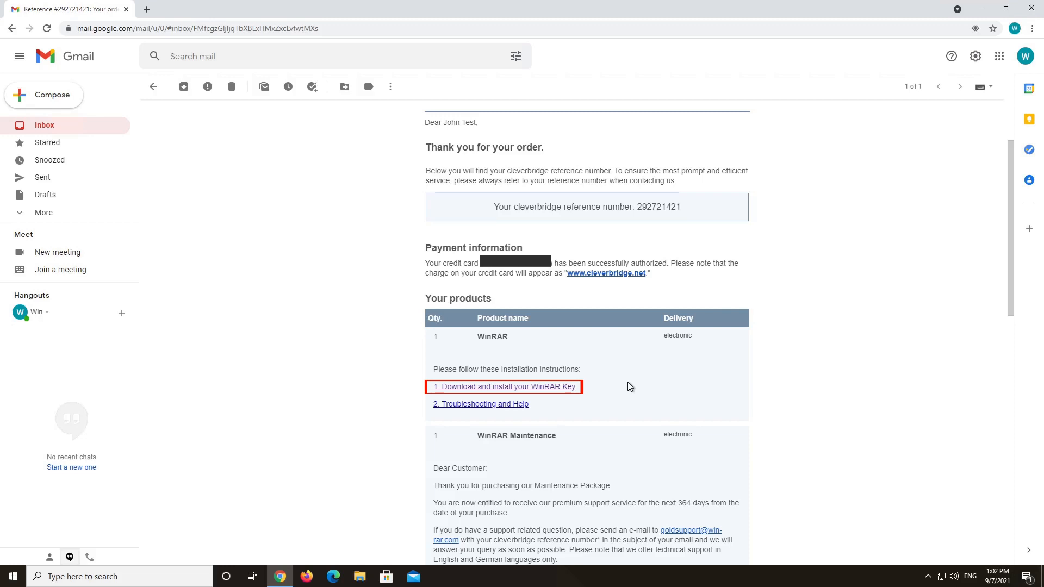
{"action": "mouse_move", "coordinate": [542, 391]}
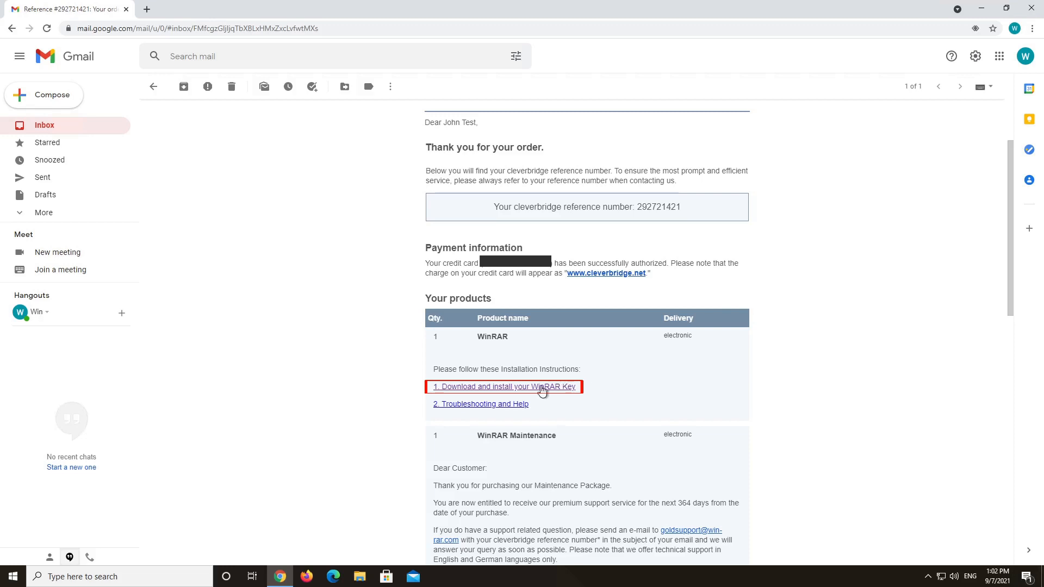
{"action": "left_click", "coordinate": [506, 387]}
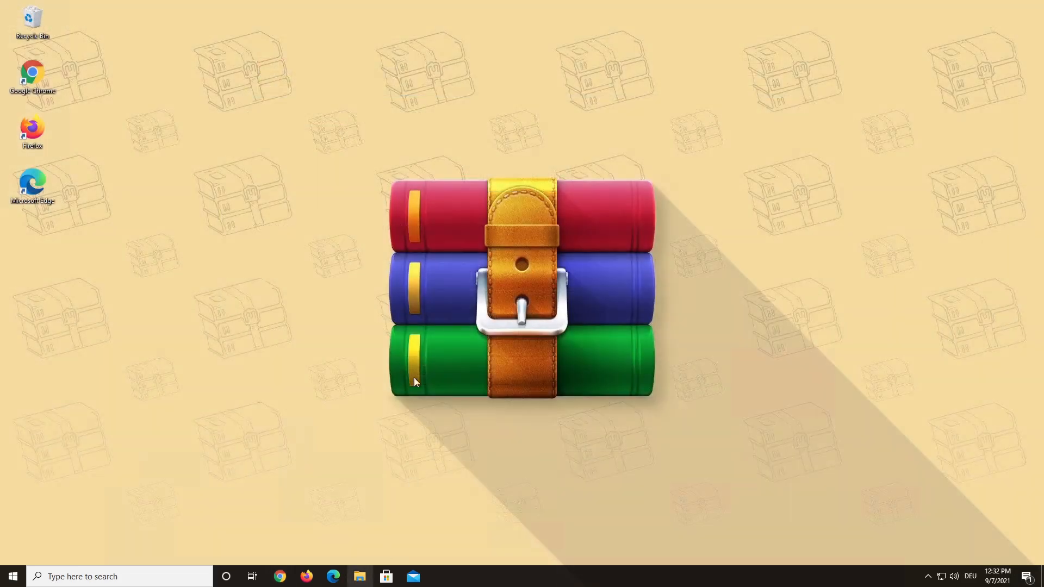
Bring up File Explorer on the Downloads folder showing the rarkey archive
{"action": "left_click", "coordinate": [360, 576]}
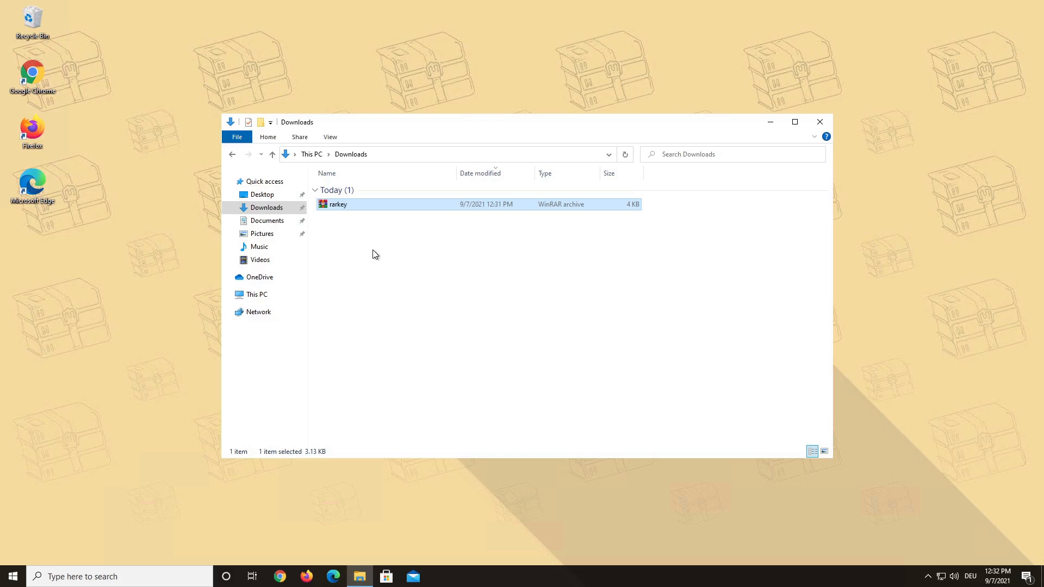
Register WinRAR by running the rarkey archive, confirm the success message and close the archive
{"action": "double_click", "coordinate": [337, 204]}
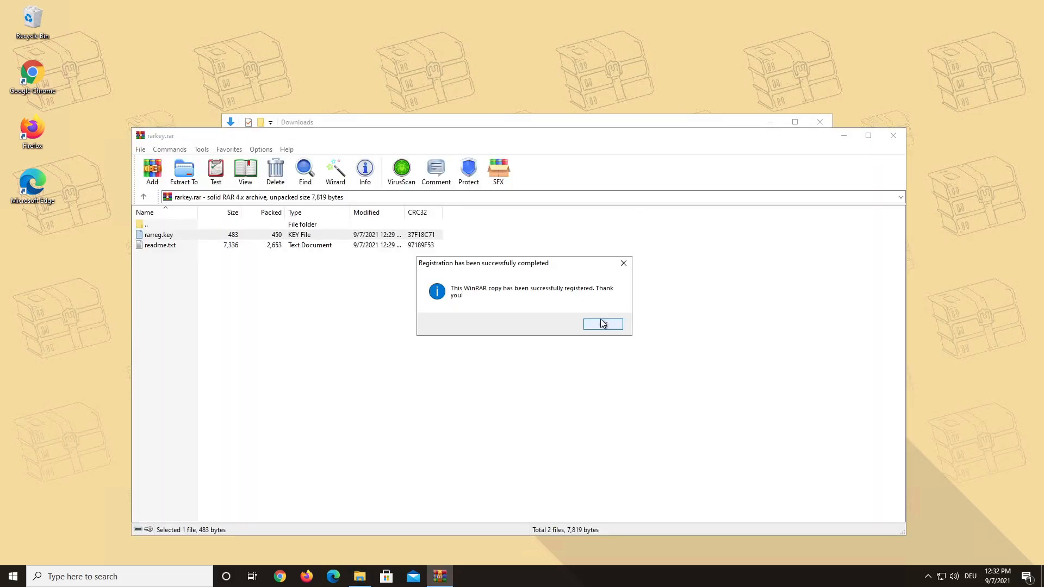
{"action": "mouse_move", "coordinate": [686, 312]}
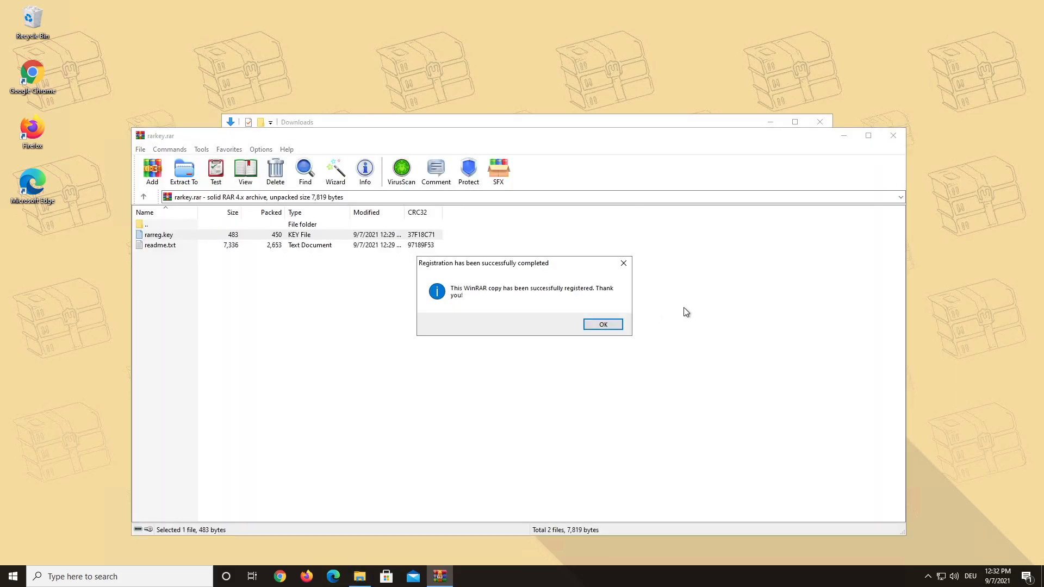
{"action": "left_click", "coordinate": [602, 324]}
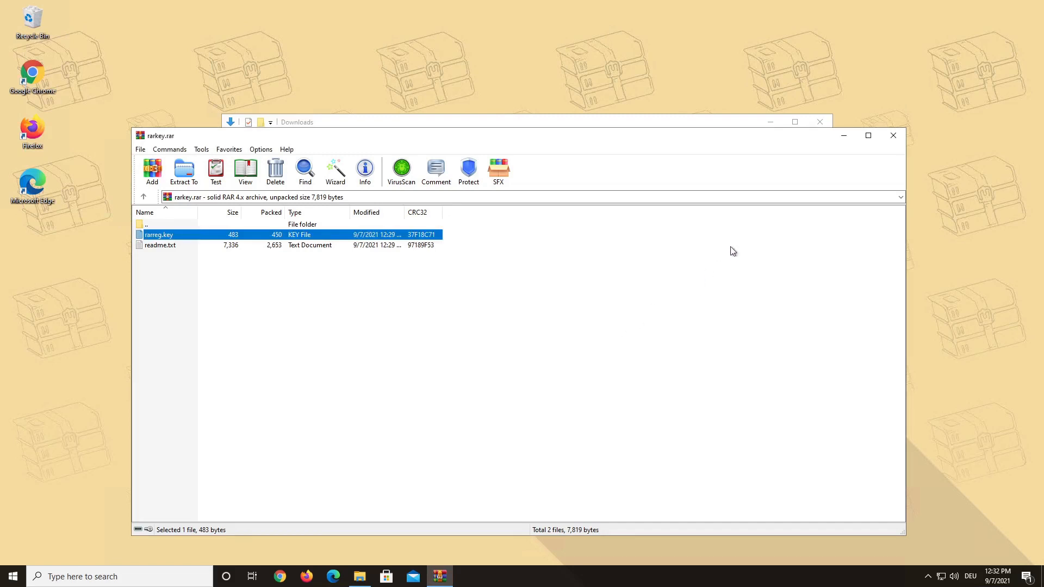
{"action": "mouse_move", "coordinate": [893, 136]}
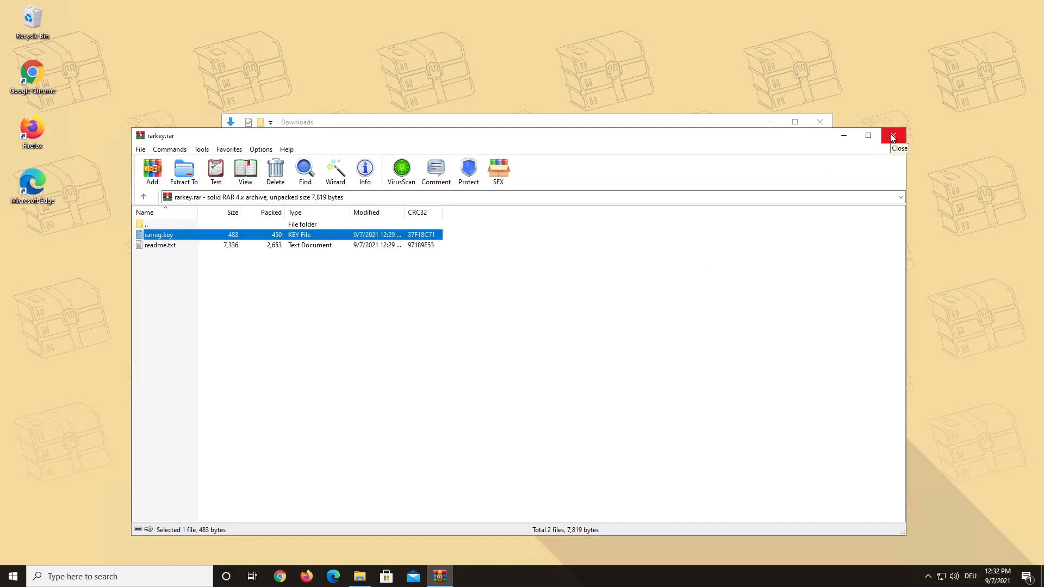
{"action": "left_click", "coordinate": [891, 136]}
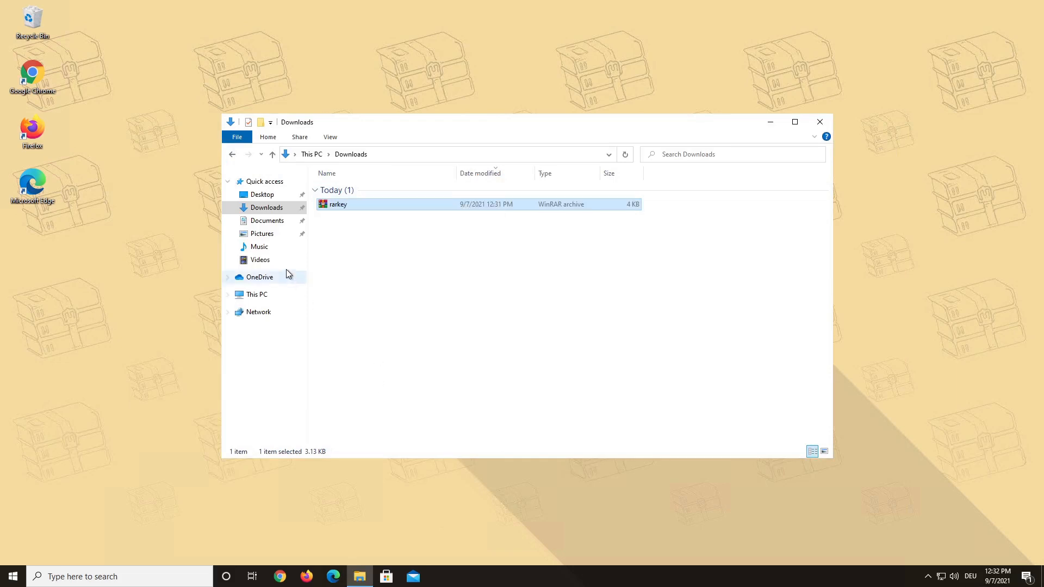
Create a 'WinRAR Key Backup' folder in Documents and go inside it
{"action": "left_click", "coordinate": [267, 221]}
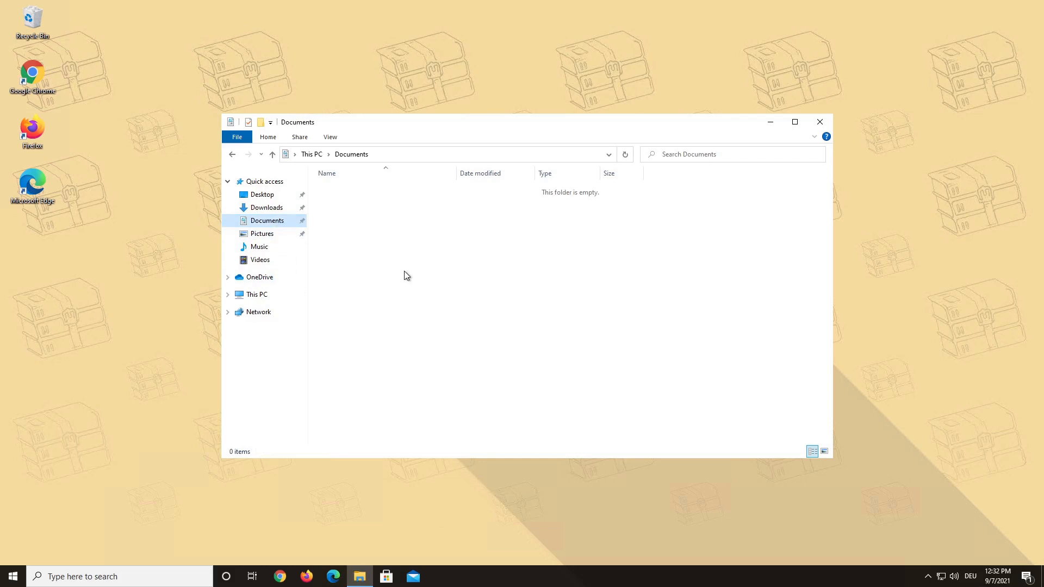
{"action": "type", "text": "W"}
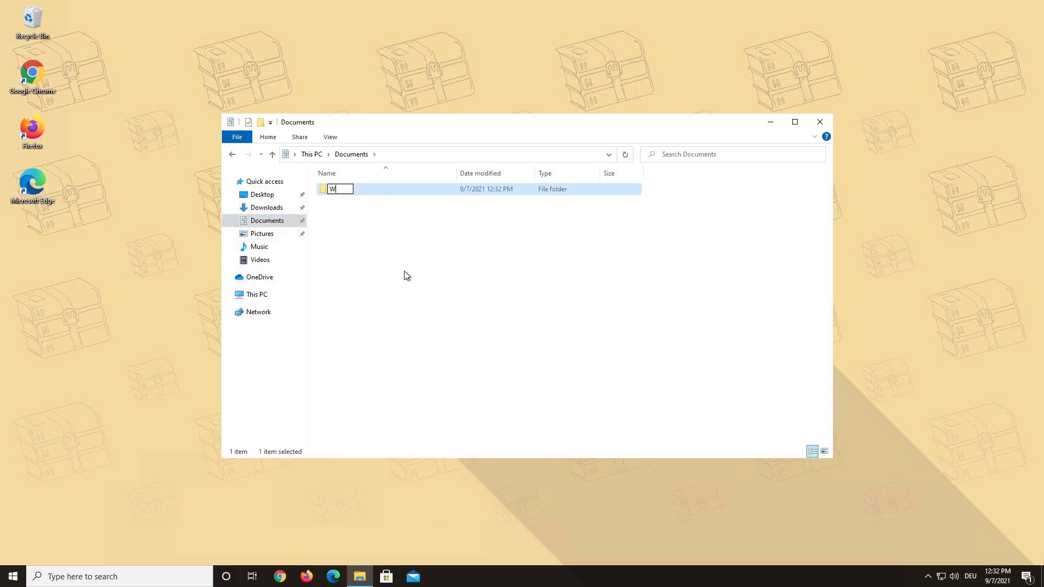
{"action": "type", "text": "inRAR"}
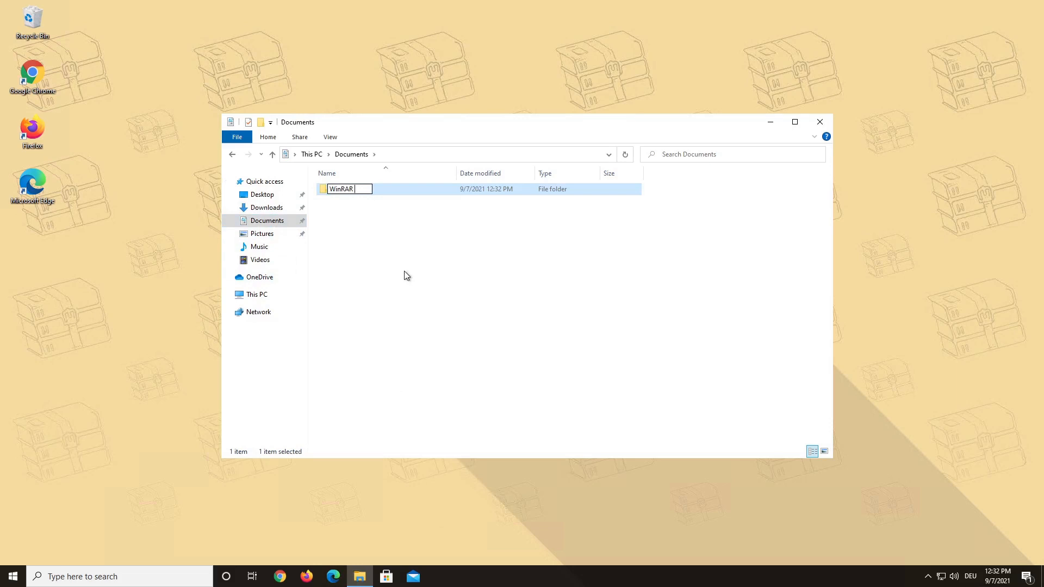
{"action": "type", "text": "Key Backup"}
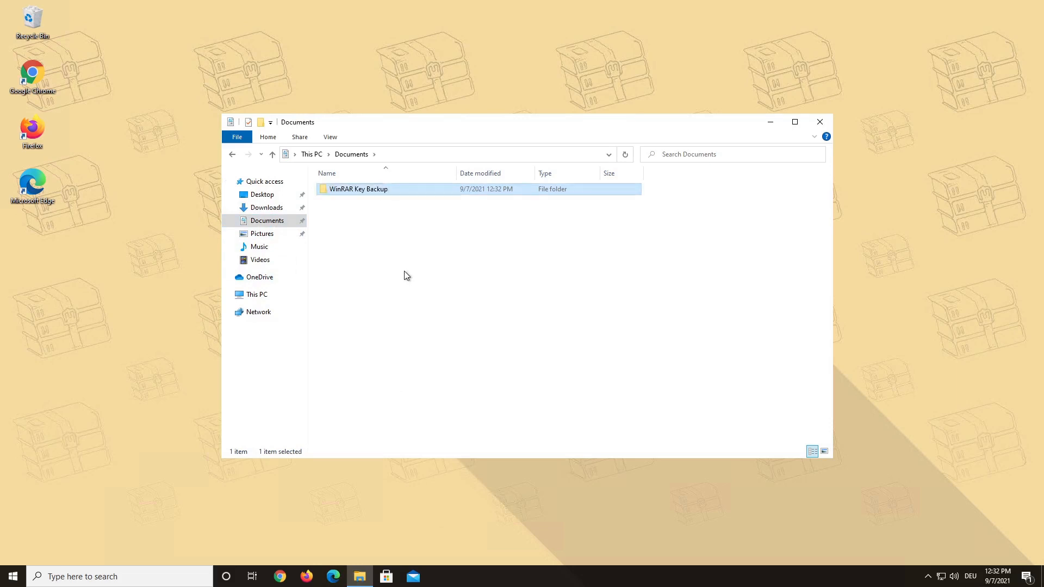
{"action": "double_click", "coordinate": [358, 189]}
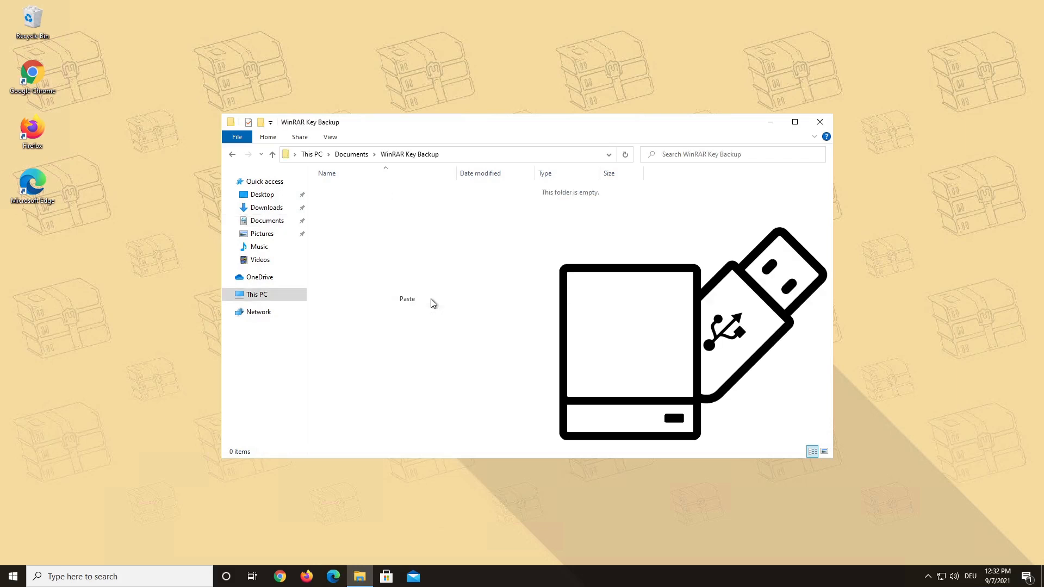
Paste the rarkey archive into the WinRAR Key Backup folder
{"action": "left_click", "coordinate": [407, 298]}
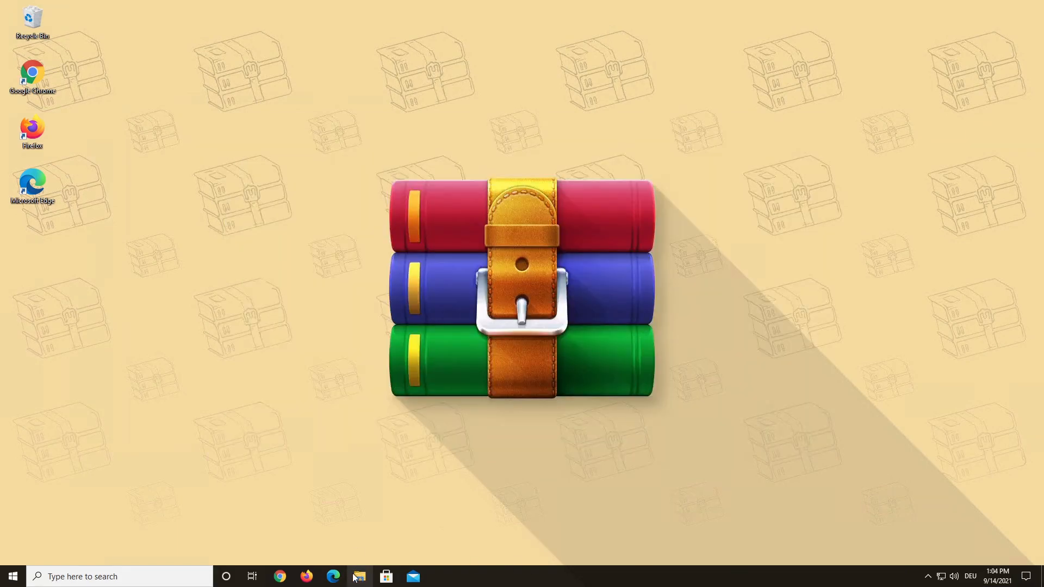
Reopen the WinRAR Key Backup folder, pin it to Quick access and select rarkey
{"action": "left_click", "coordinate": [359, 577]}
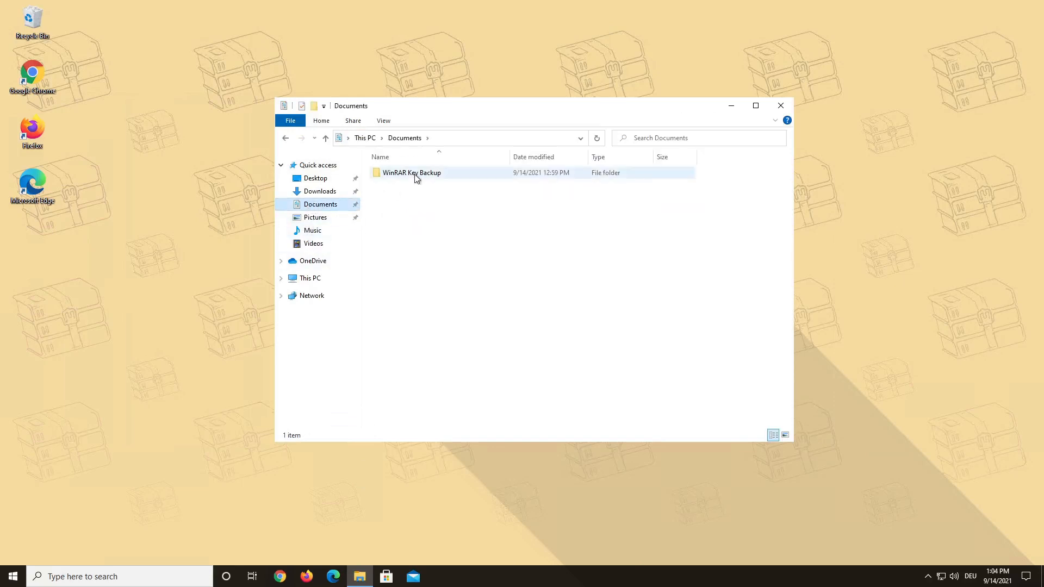
{"action": "double_click", "coordinate": [411, 173]}
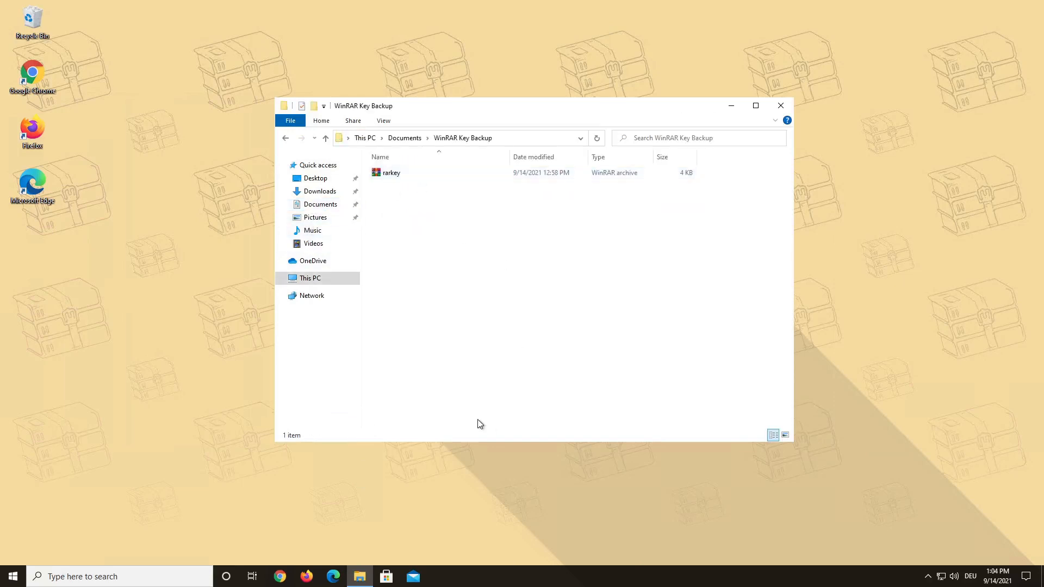
{"action": "left_click", "coordinate": [279, 577]}
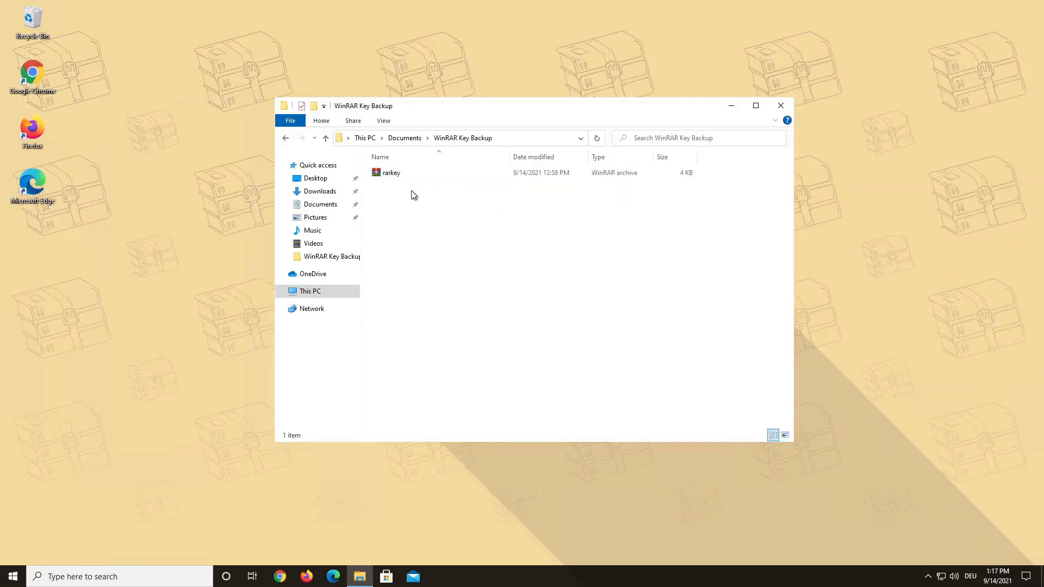
{"action": "left_click", "coordinate": [392, 173]}
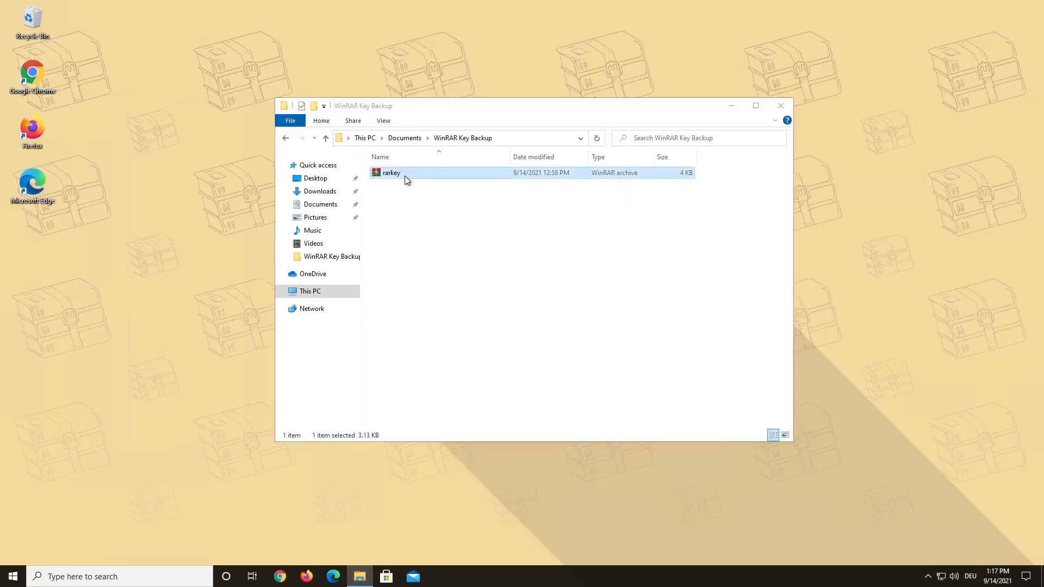
Re-register WinRAR from the backed-up rarkey archive and confirm the success message
{"action": "double_click", "coordinate": [392, 173]}
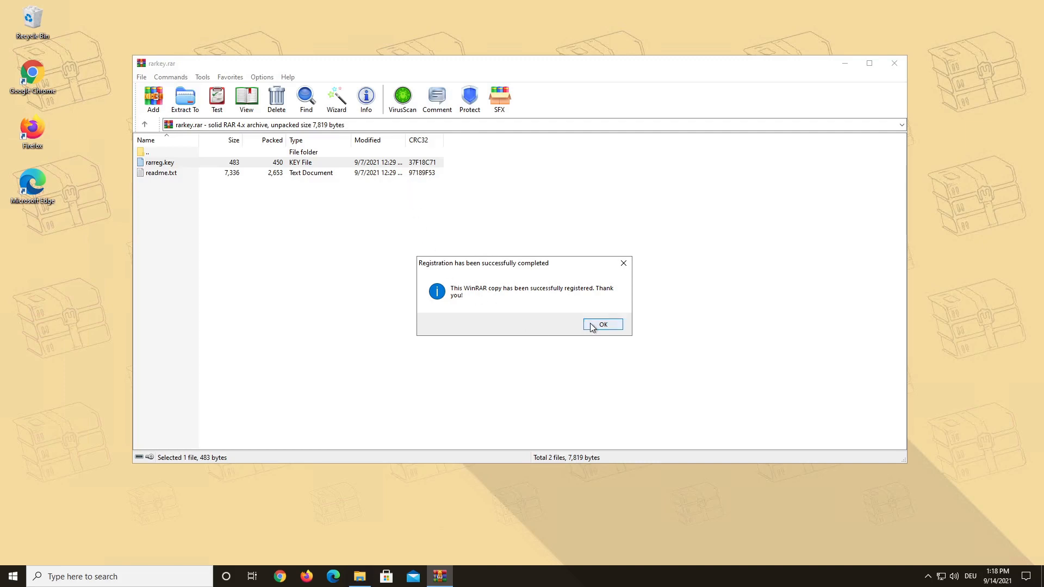
{"action": "left_click", "coordinate": [602, 324]}
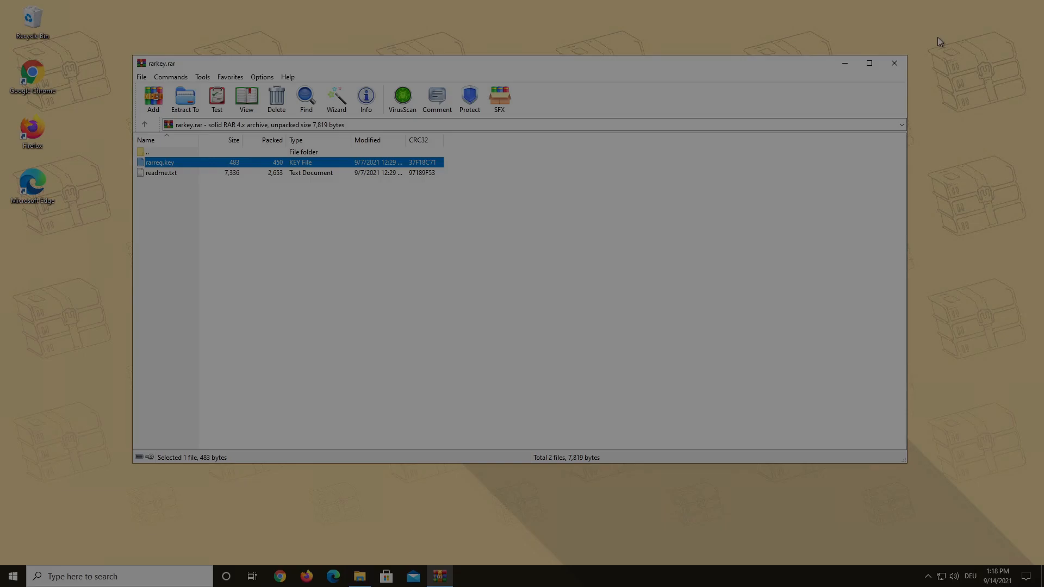